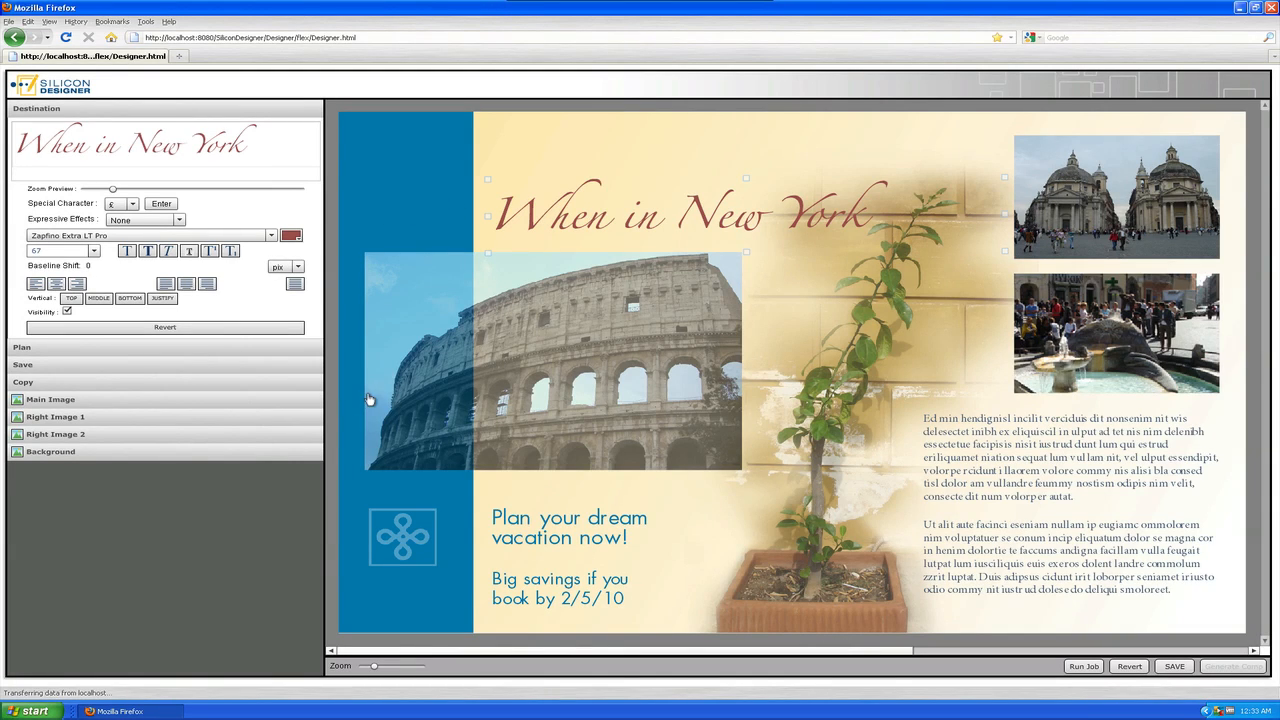
{"action": "mouse_move", "coordinate": [400, 282]}
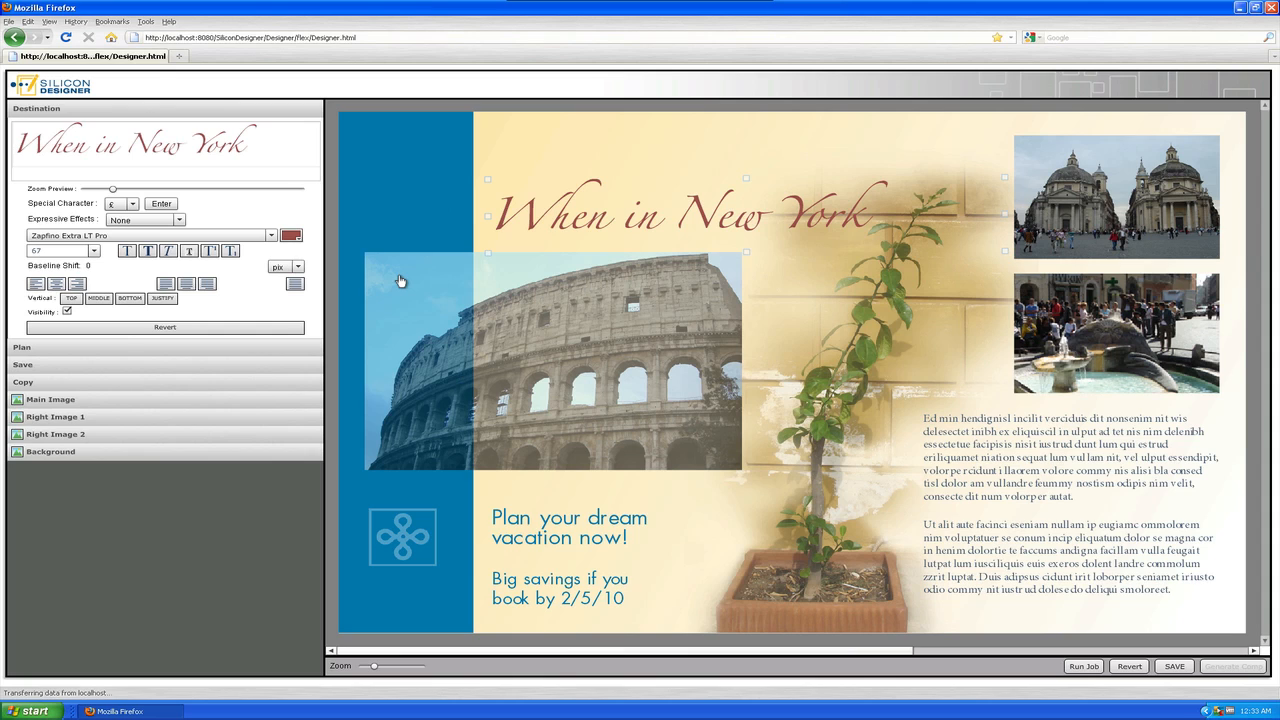
Select the Colosseum photo, then the headline, to edit its wording to 'When in Rome..'.
{"action": "left_click", "coordinate": [50, 400]}
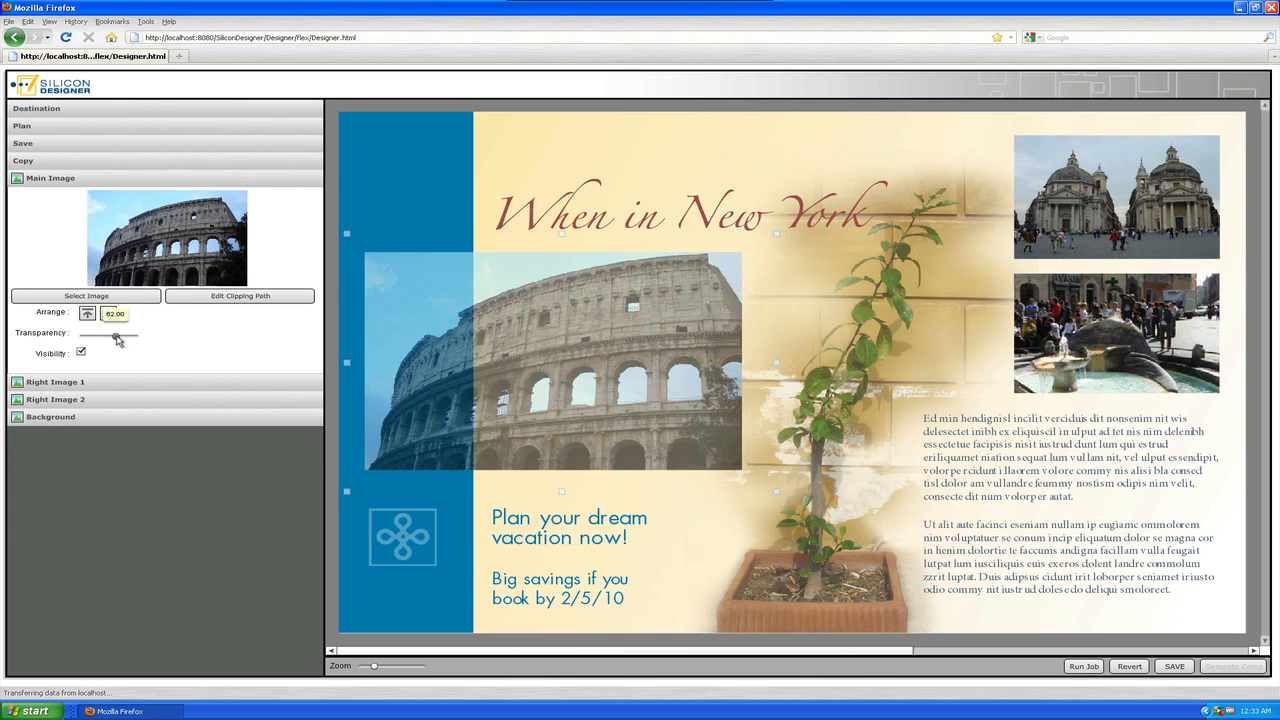
{"action": "left_click", "coordinate": [680, 212]}
{"action": "type", "text": "When in Rome."}
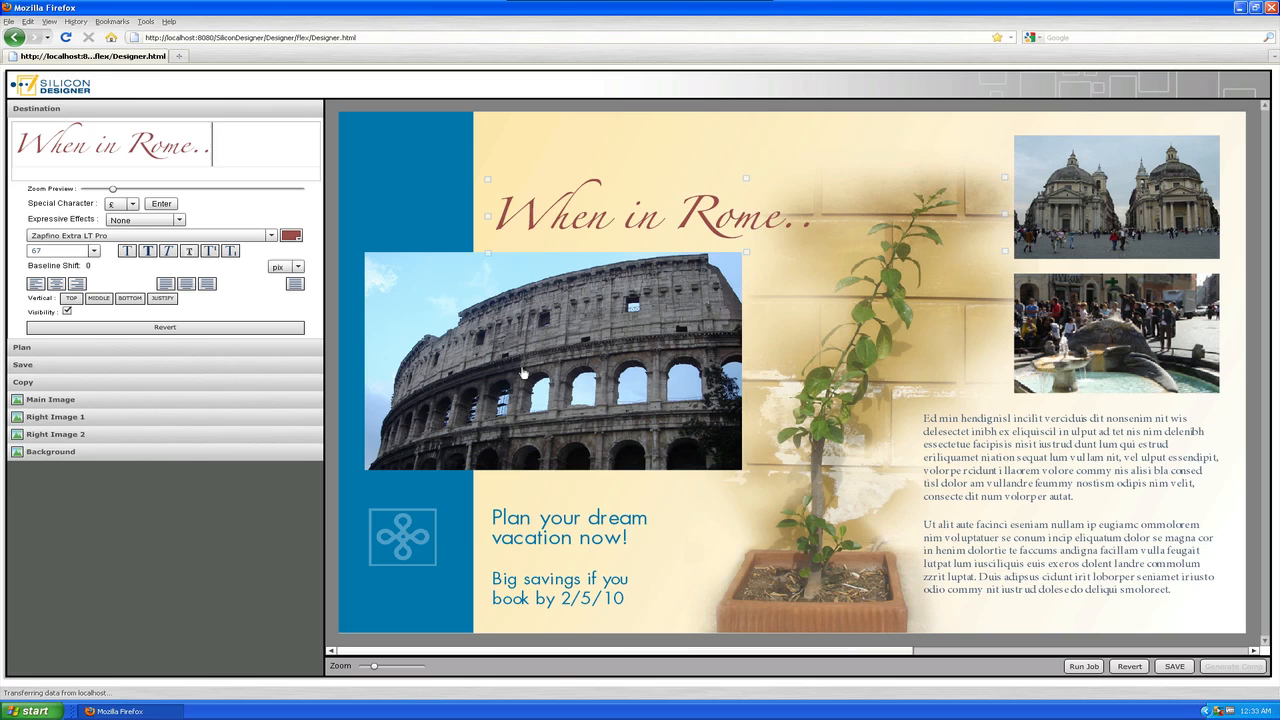
Add the final period so the headline reads 'When in Rome...'.
{"action": "type", "text": "."}
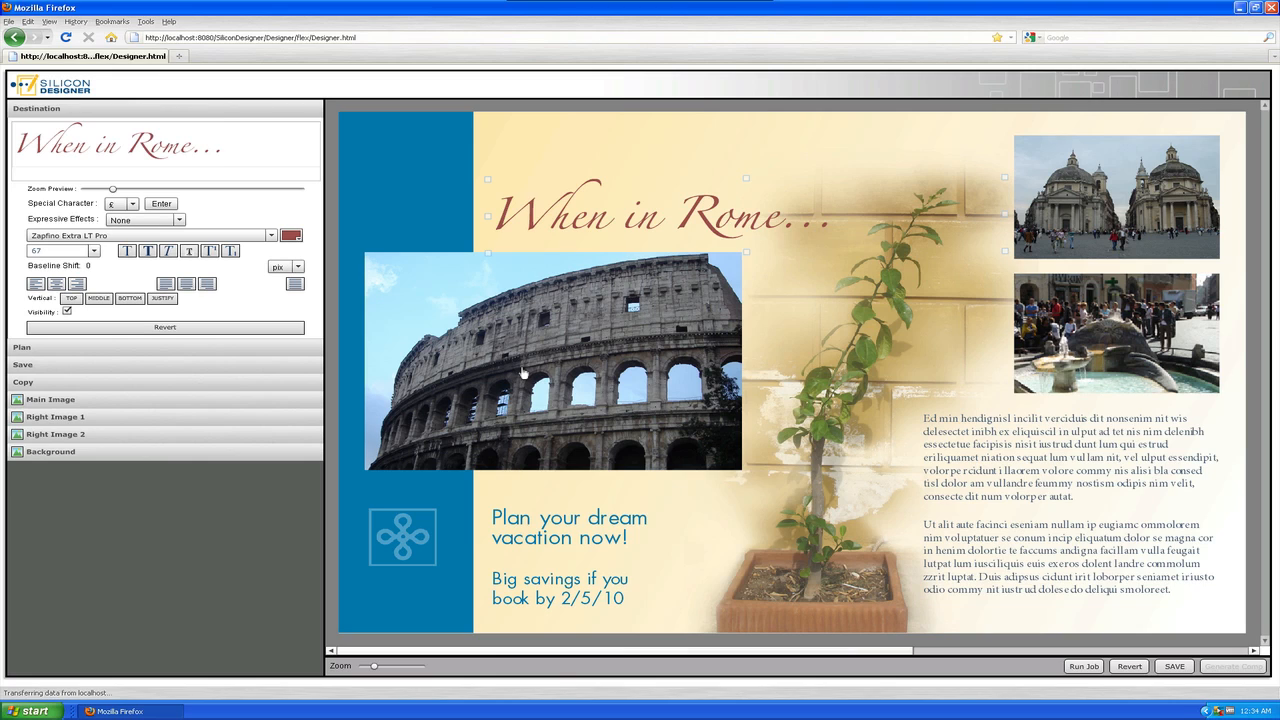
{"action": "left_click", "coordinate": [50, 400]}
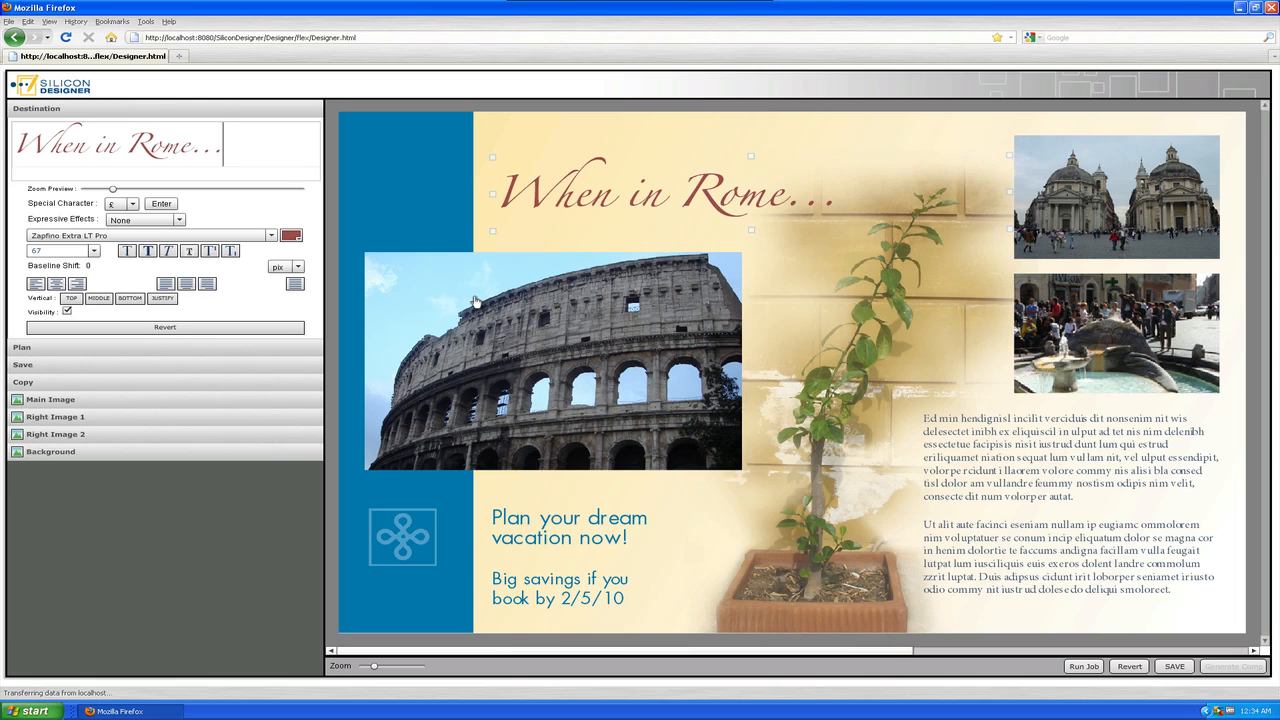
{"action": "mouse_move", "coordinate": [80, 336]}
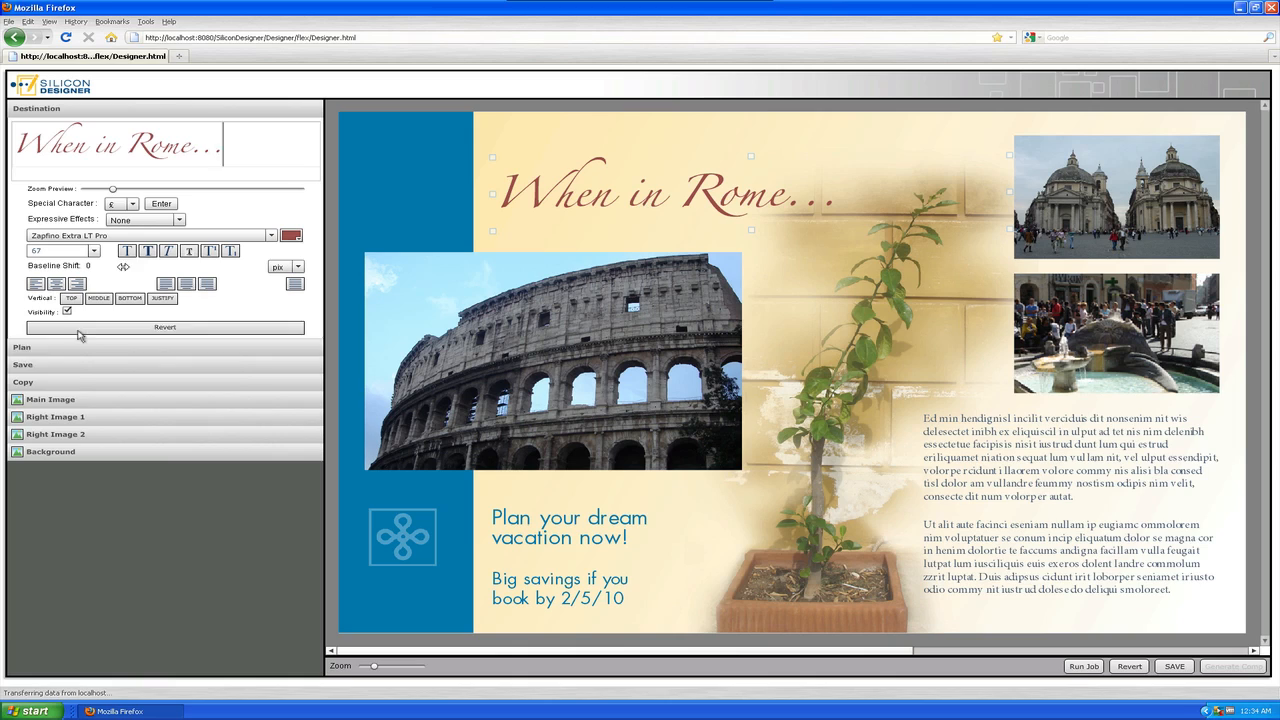
{"action": "left_click", "coordinate": [56, 416]}
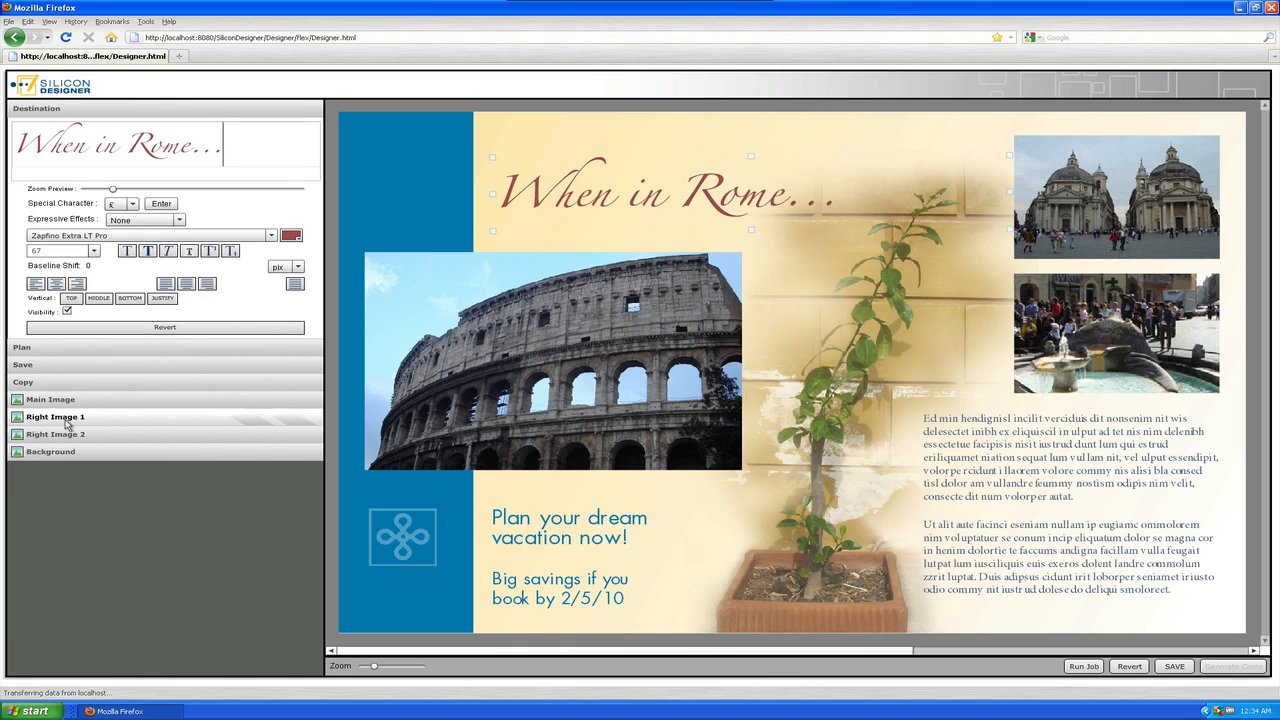
{"action": "left_click", "coordinate": [56, 416]}
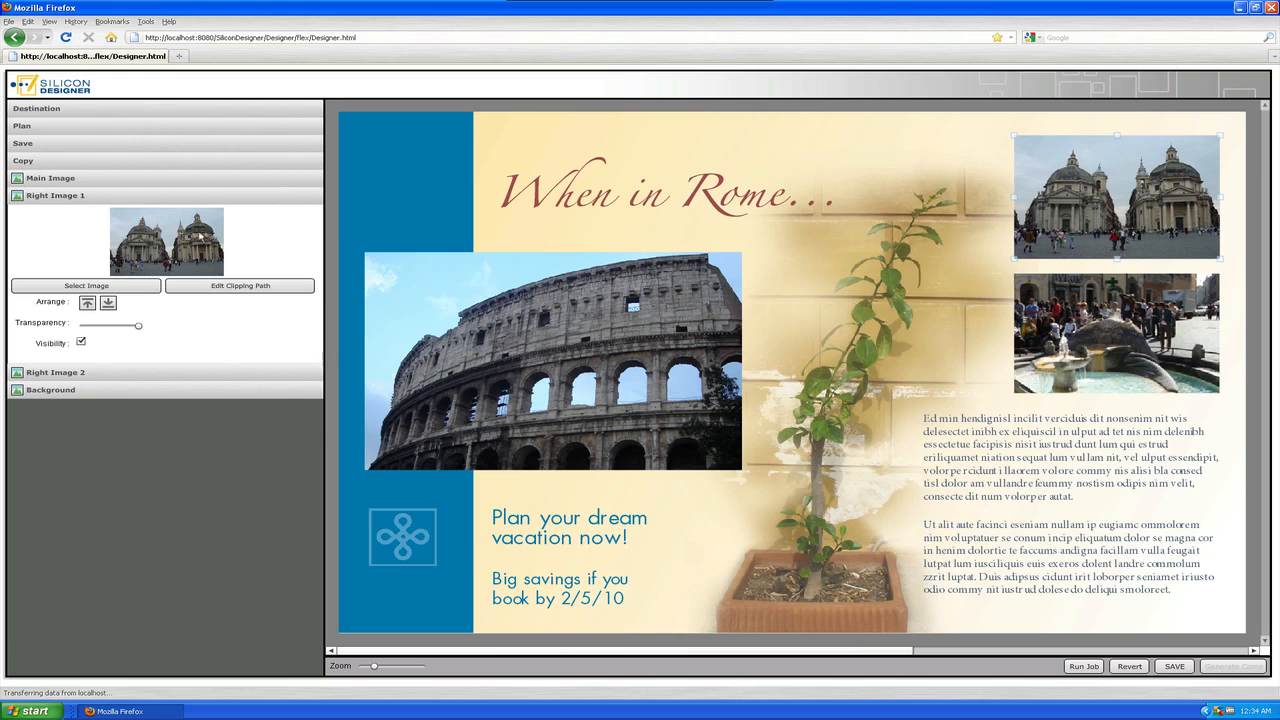
{"action": "mouse_move", "coordinate": [1108, 152]}
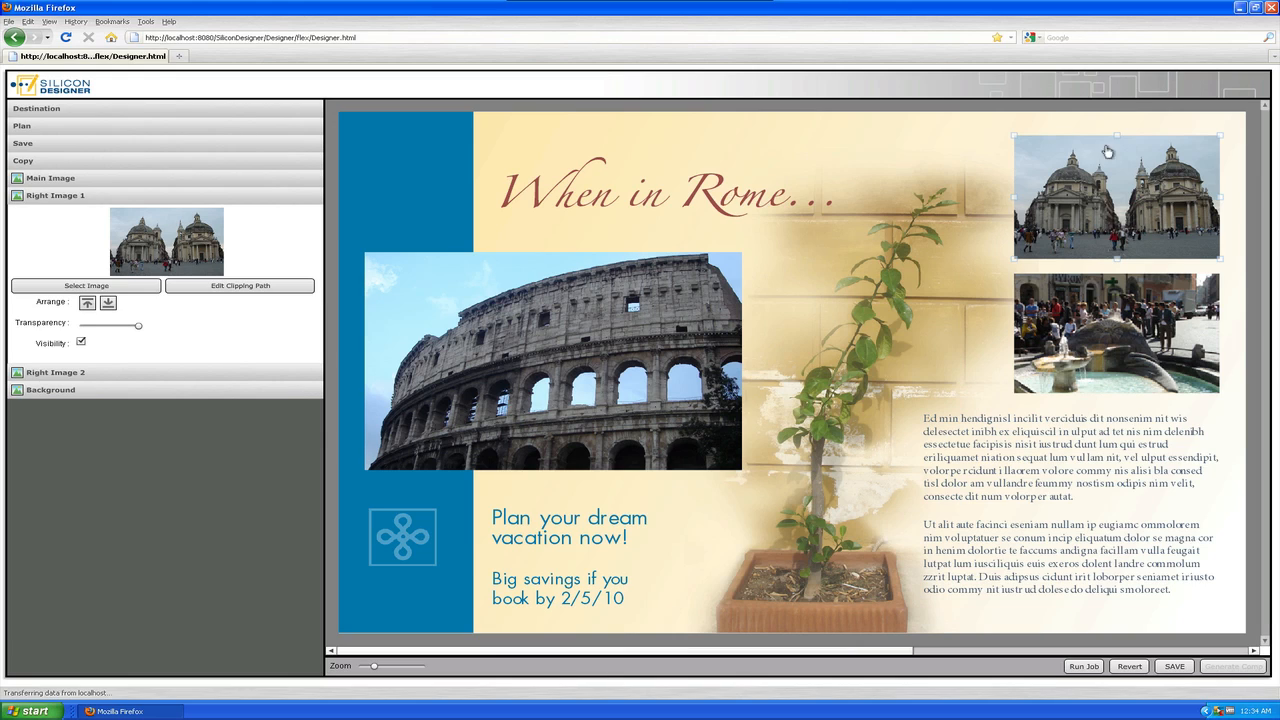
{"action": "left_click", "coordinate": [636, 196]}
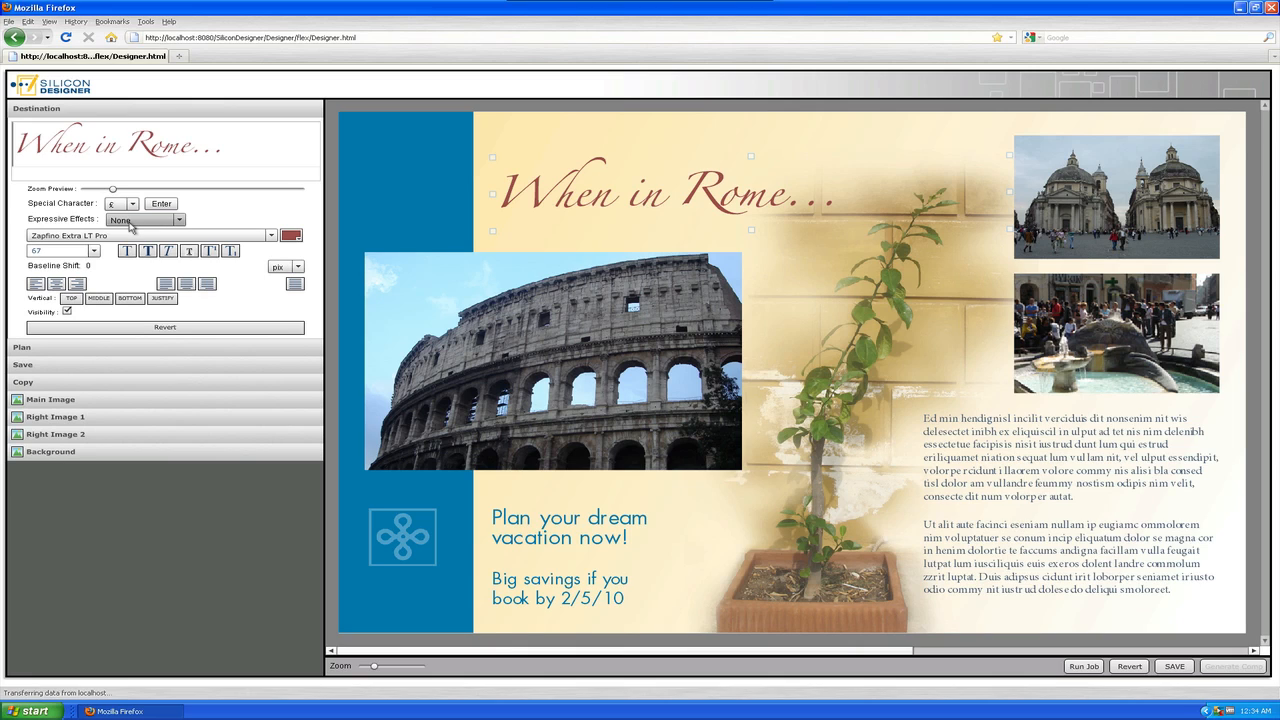
Apply the Horizontal Glow text effect to the 'When in Rome...' headline and review it.
{"action": "left_click", "coordinate": [178, 220]}
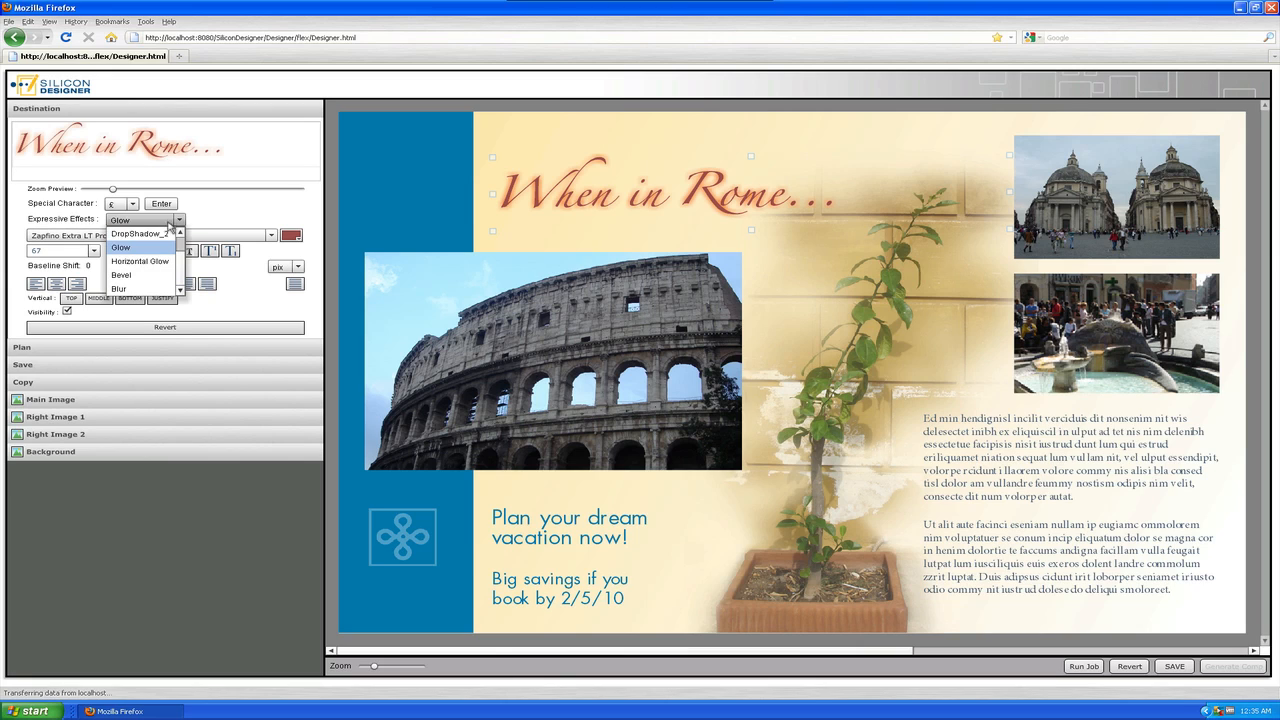
{"action": "left_click", "coordinate": [120, 276]}
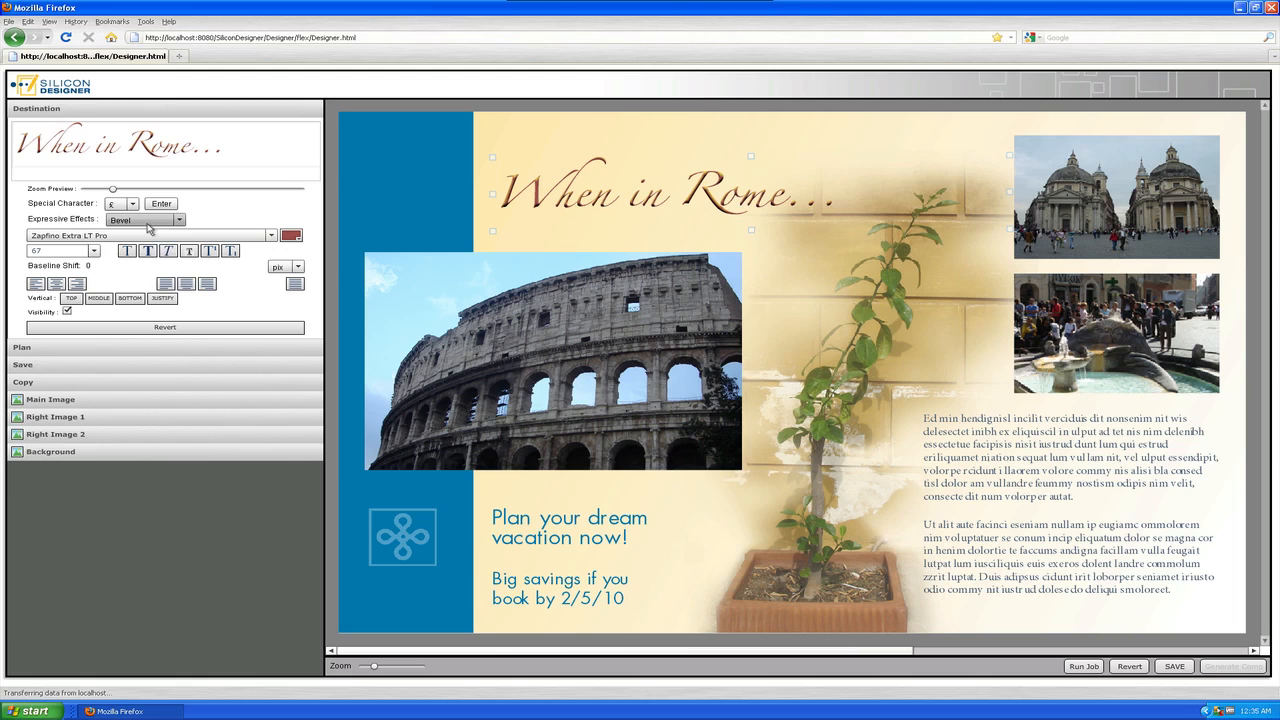
{"action": "left_click", "coordinate": [178, 218]}
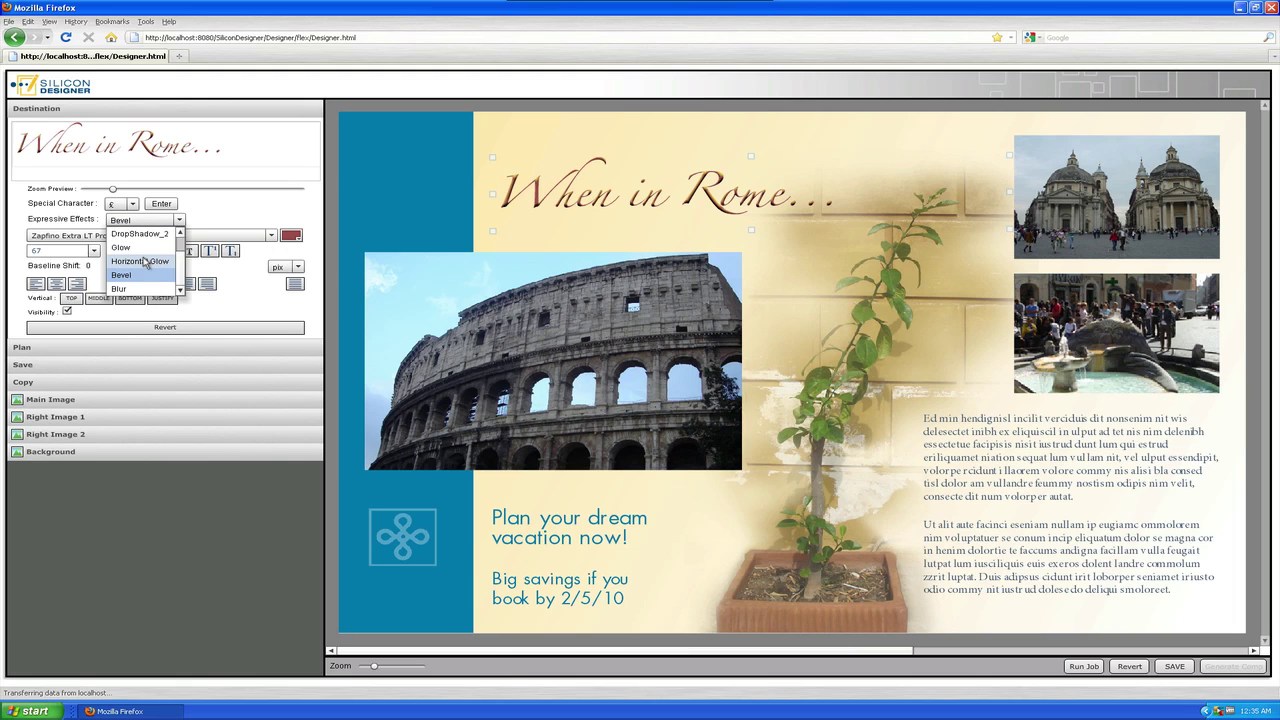
{"action": "left_click", "coordinate": [140, 260]}
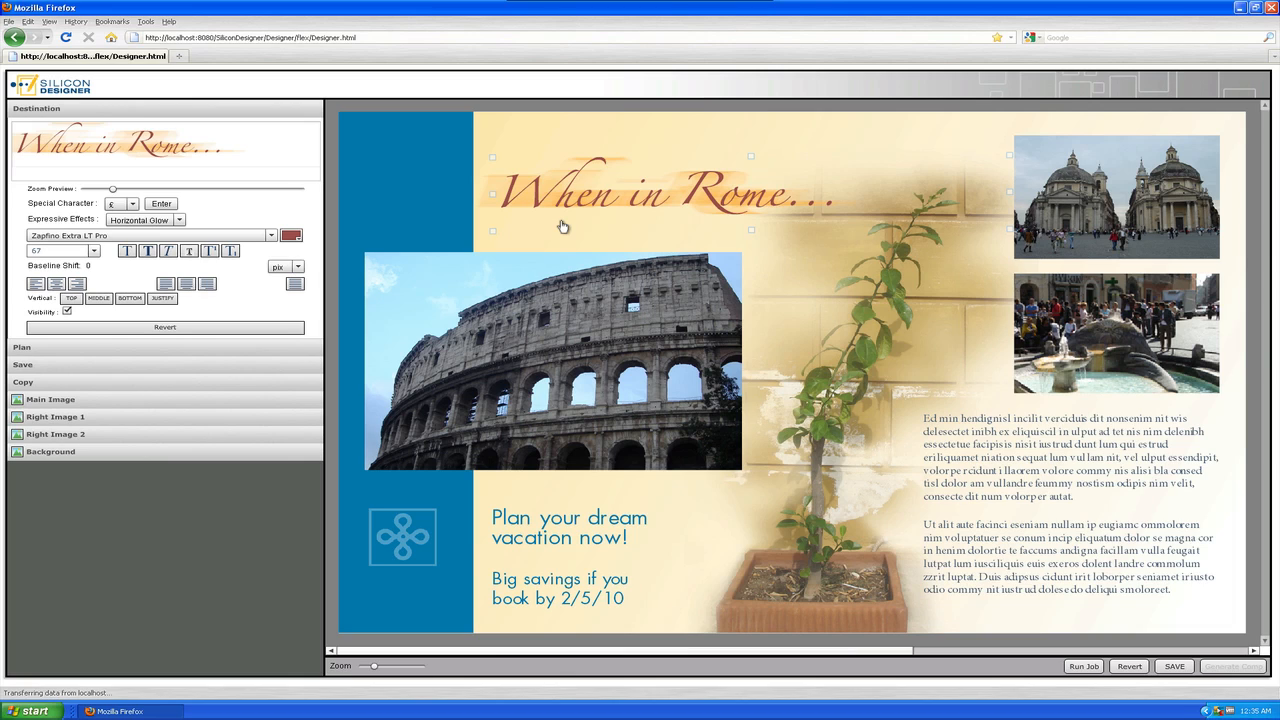
{"action": "left_click", "coordinate": [50, 400]}
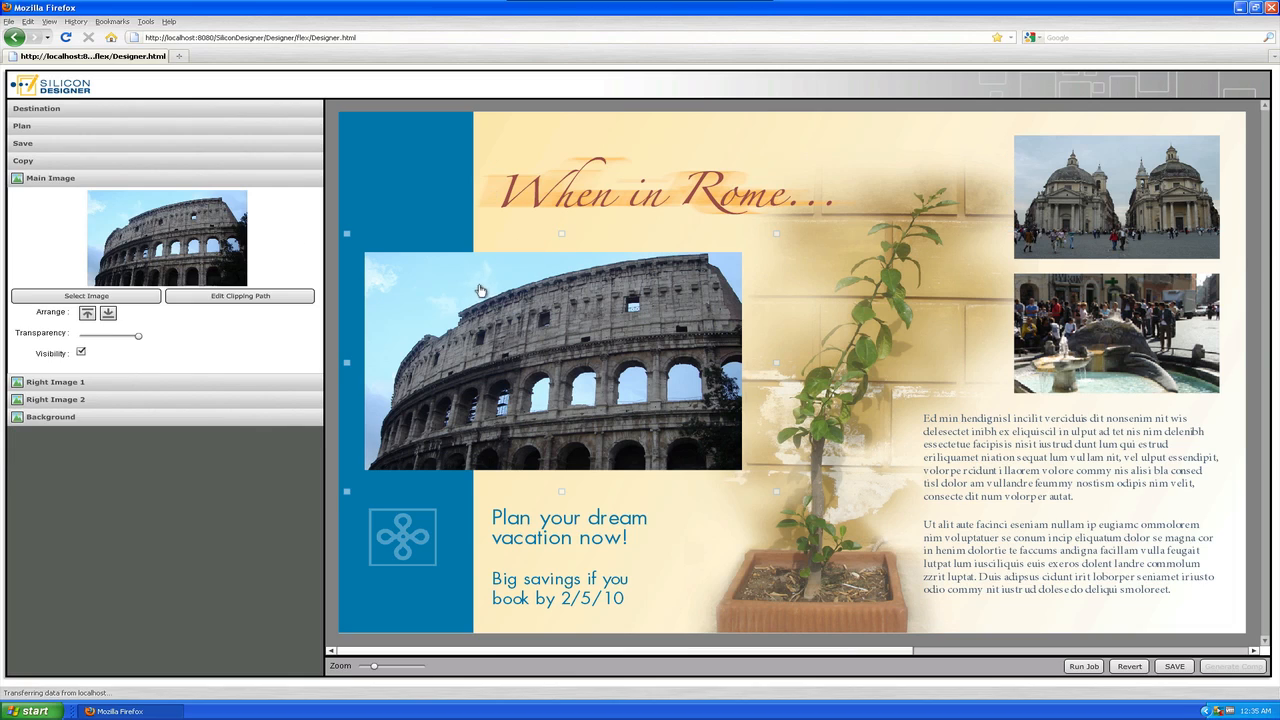
{"action": "left_click", "coordinate": [660, 190]}
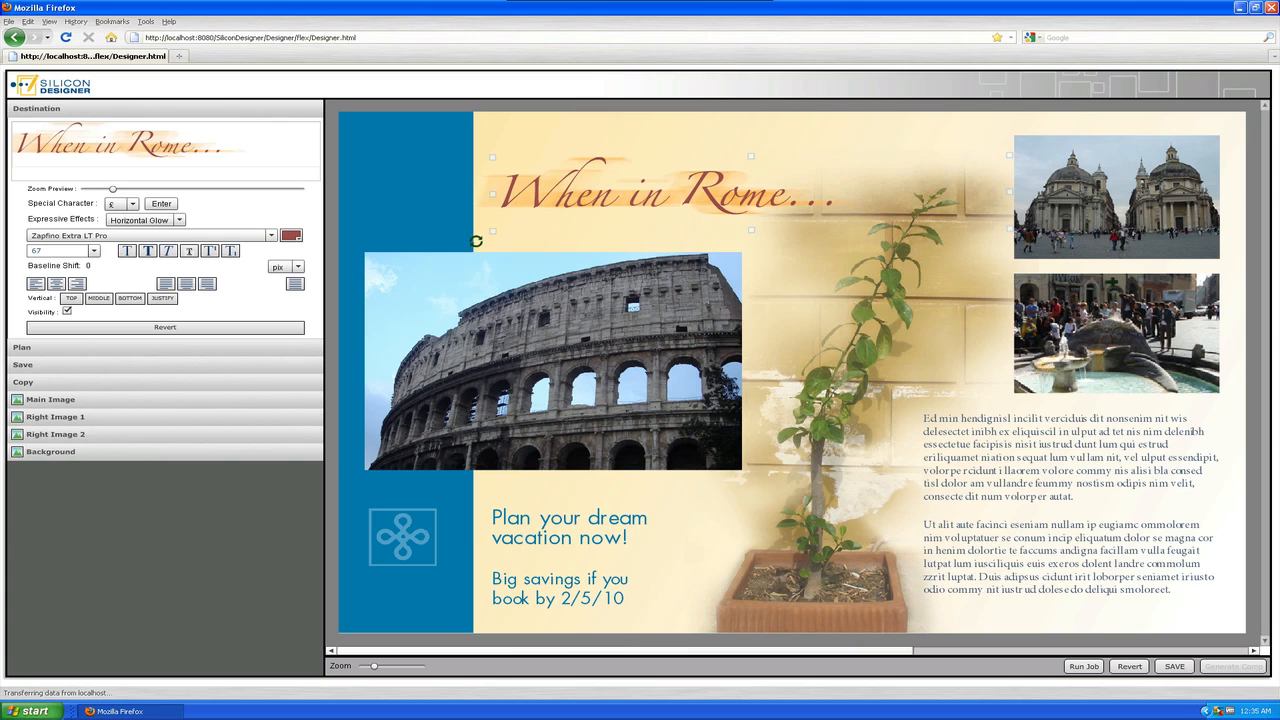